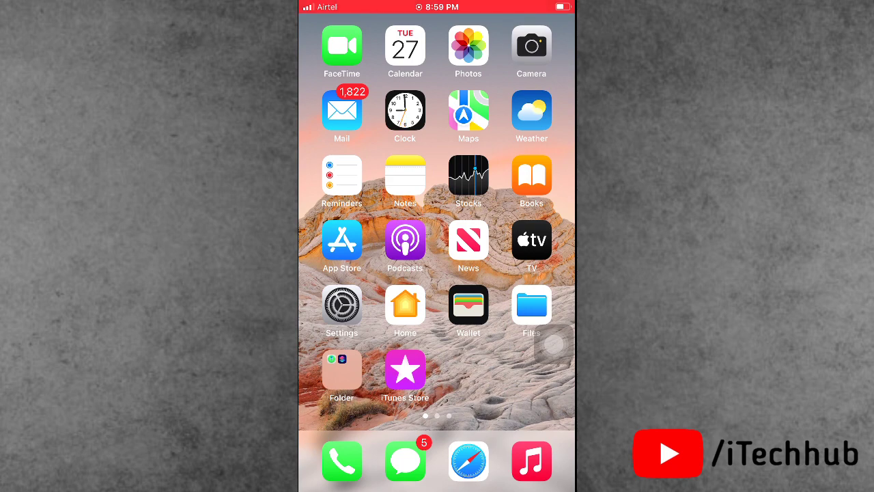
- Go into Settings, then Mail, and show the Accounts list with iCloud and Gmail
scroll(left, 3)
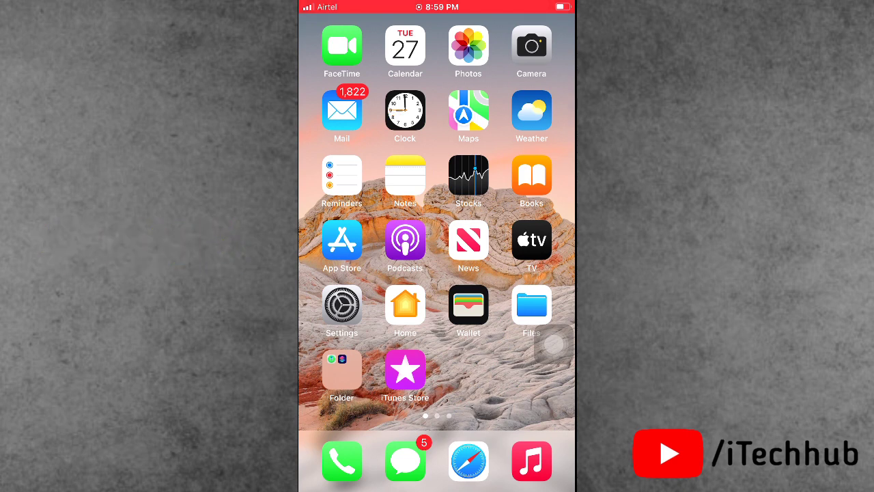
scroll(left, 3)
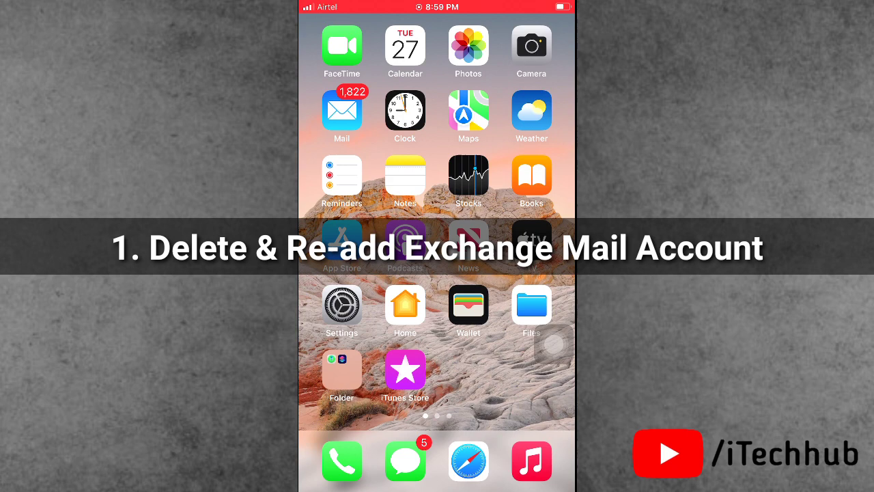
click(342, 304)
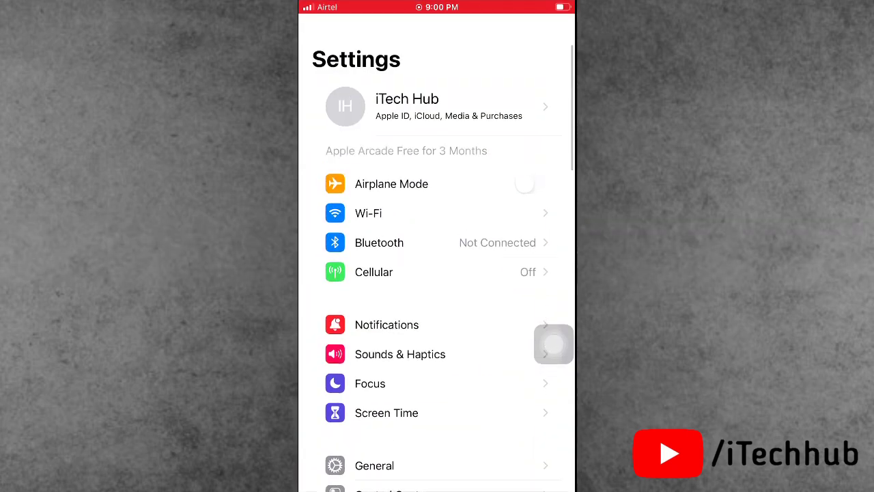
scroll(down, 3)
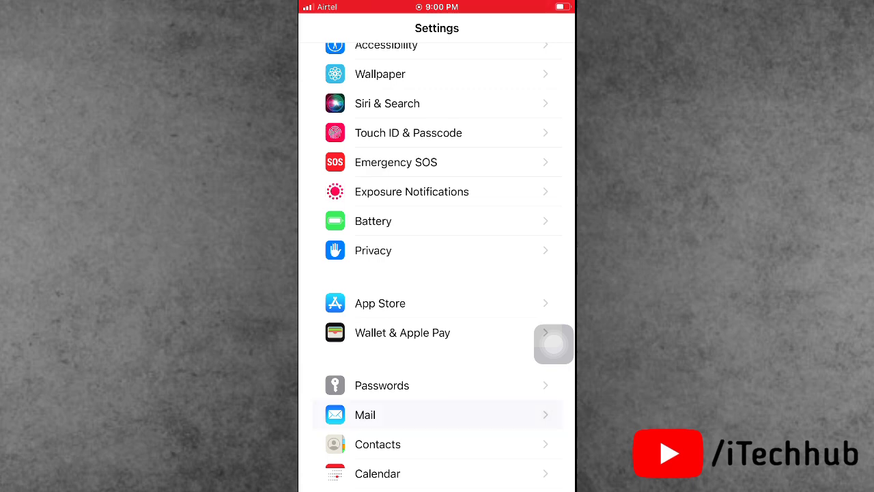
click(365, 415)
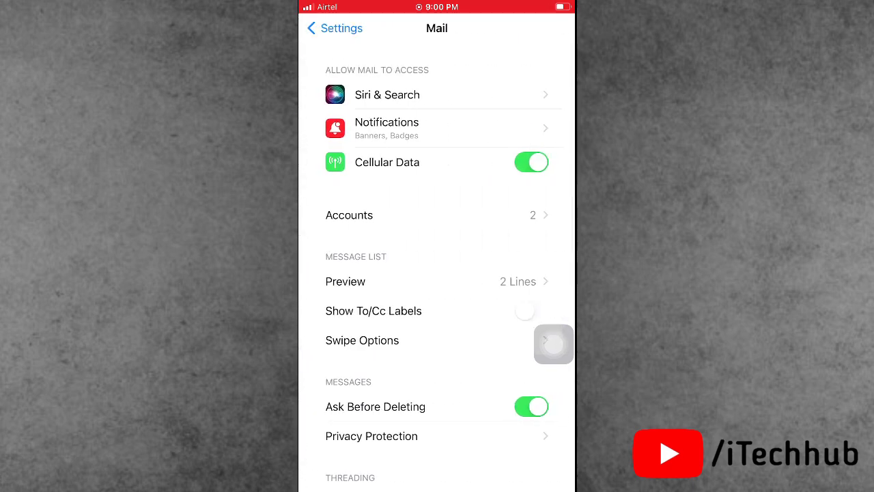
click(437, 214)
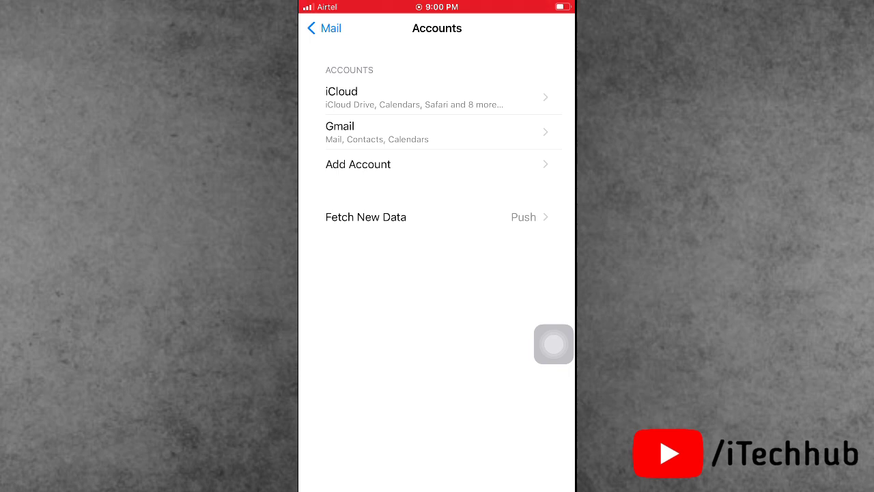
- Start adding a new mail account of type Microsoft Exchange
click(358, 164)
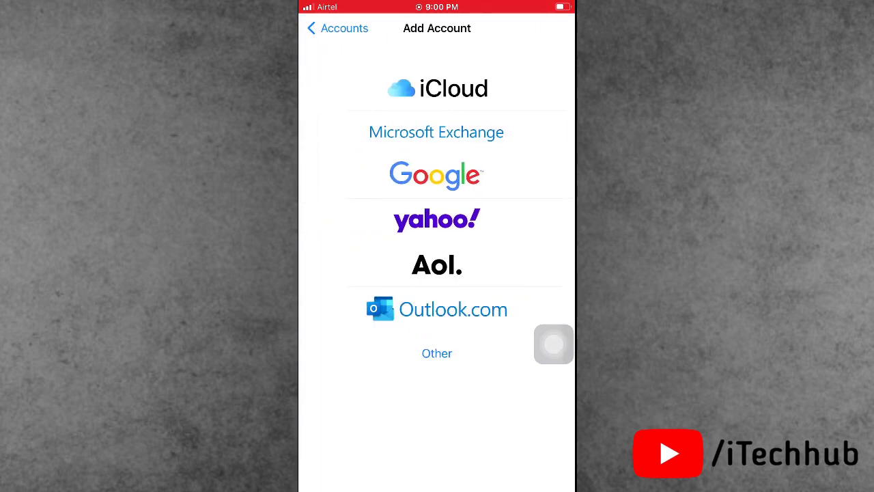
click(436, 131)
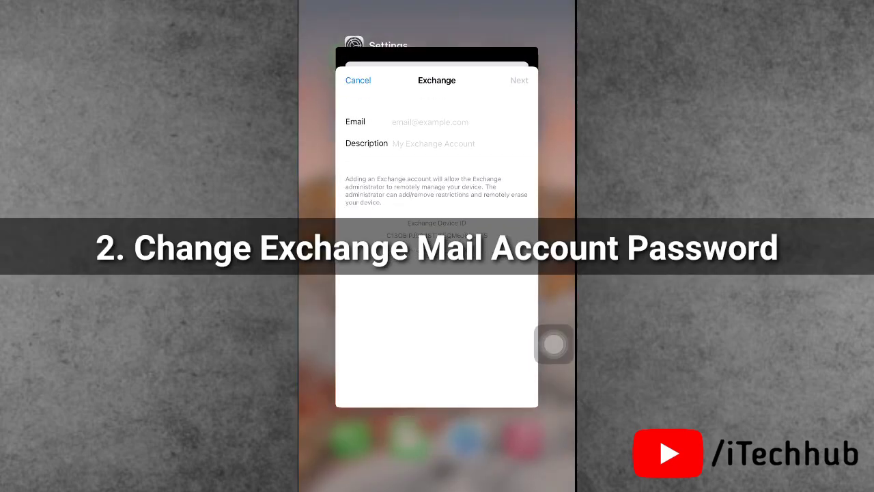
- Leave Settings for the Home Screen and swipe to the page with YouTube and Gmail
click(357, 79)
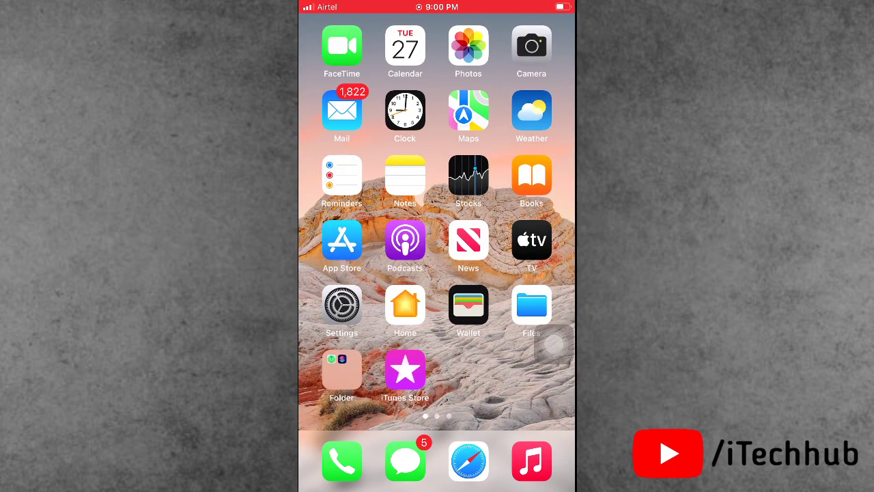
scroll(left, 3)
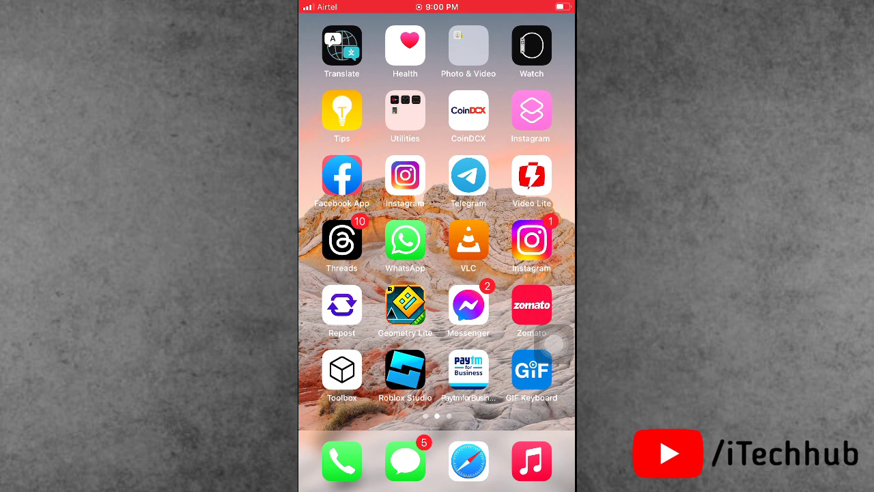
scroll(left, 3)
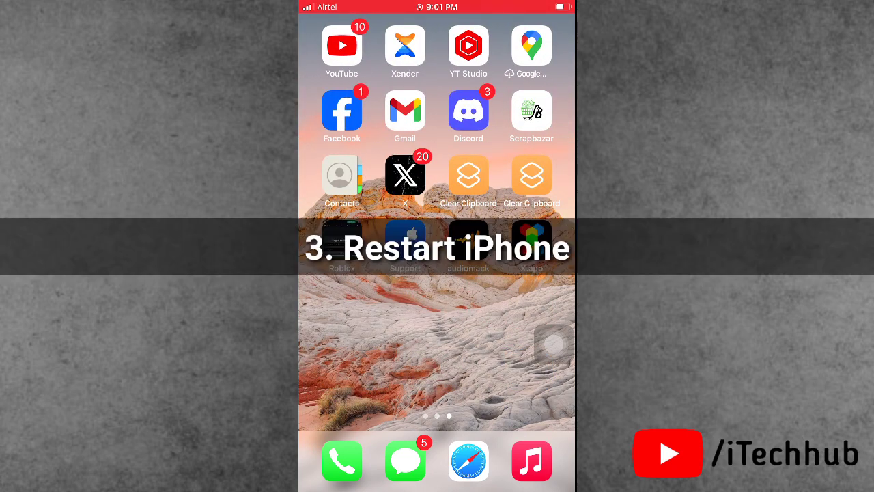
- View General settings down to the Shut Down option, then return to the Home Screen
scroll(left, 3)
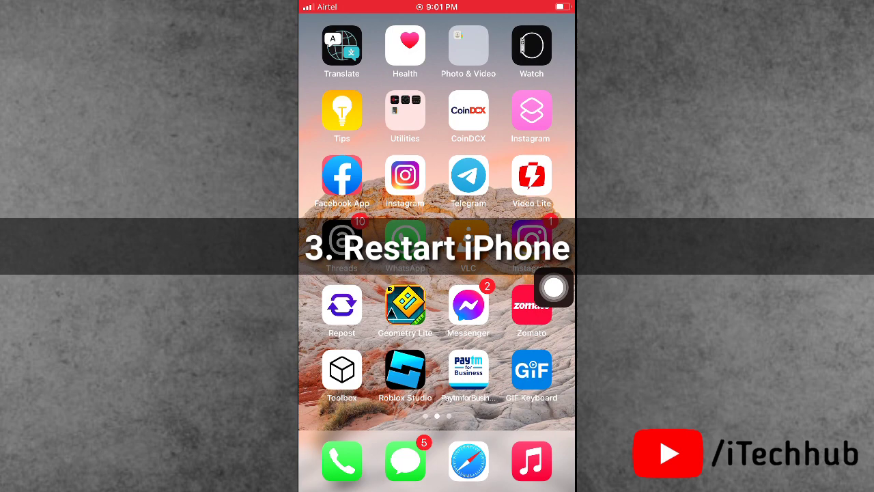
scroll(left, 3)
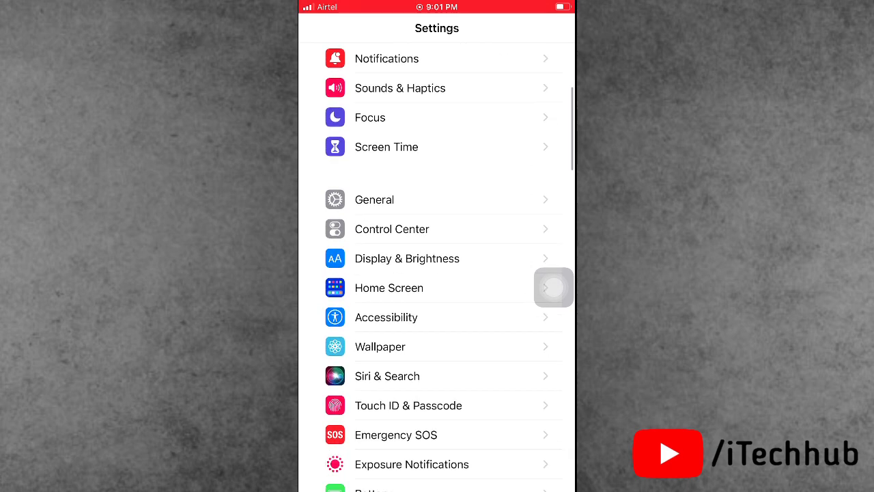
click(374, 199)
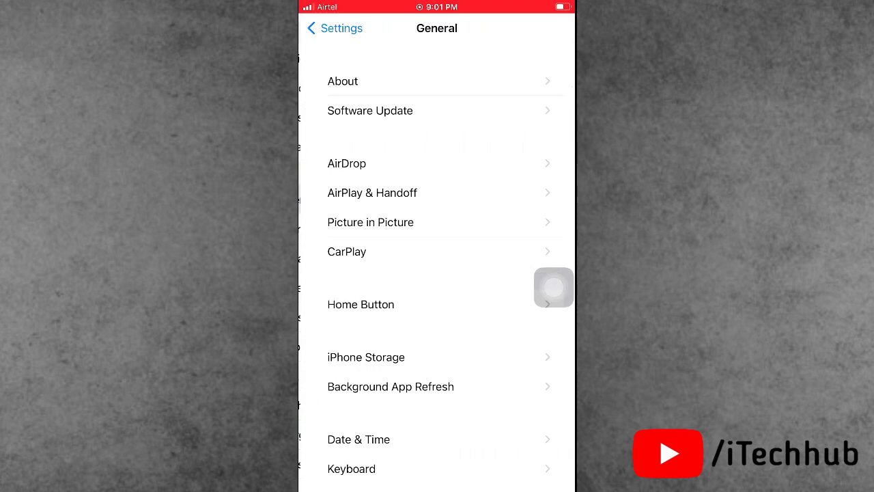
scroll(down, 3)
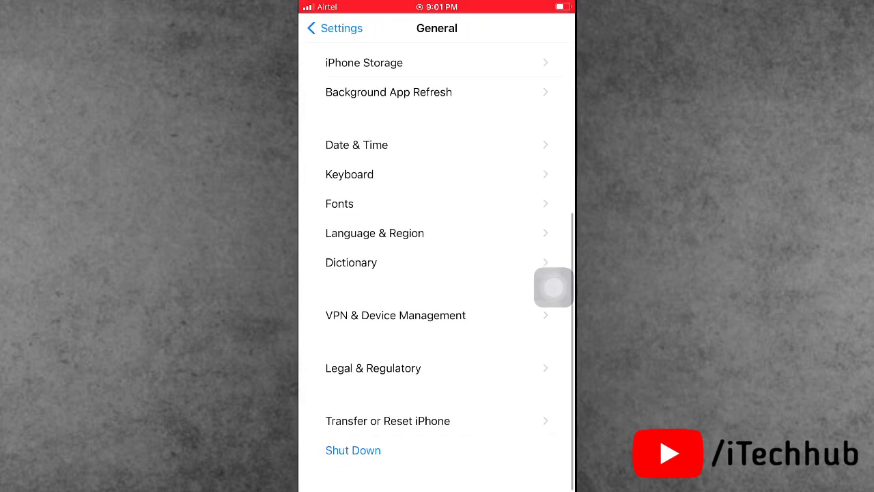
click(353, 451)
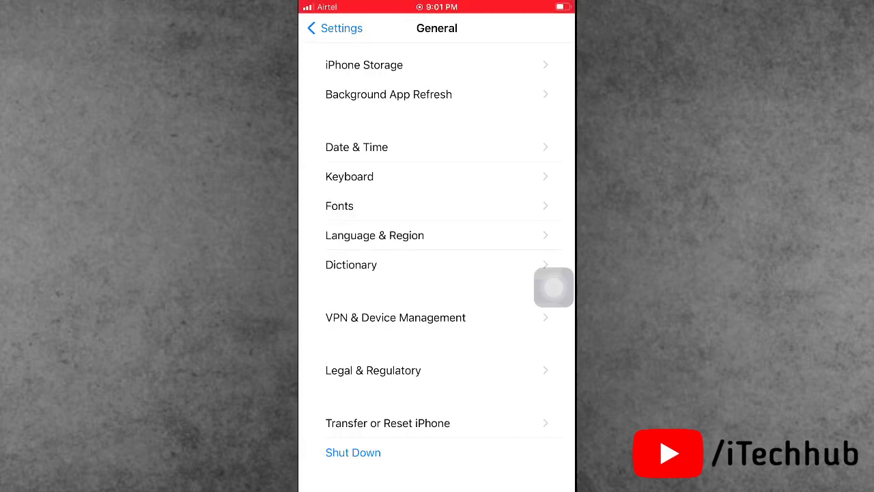
key(home)
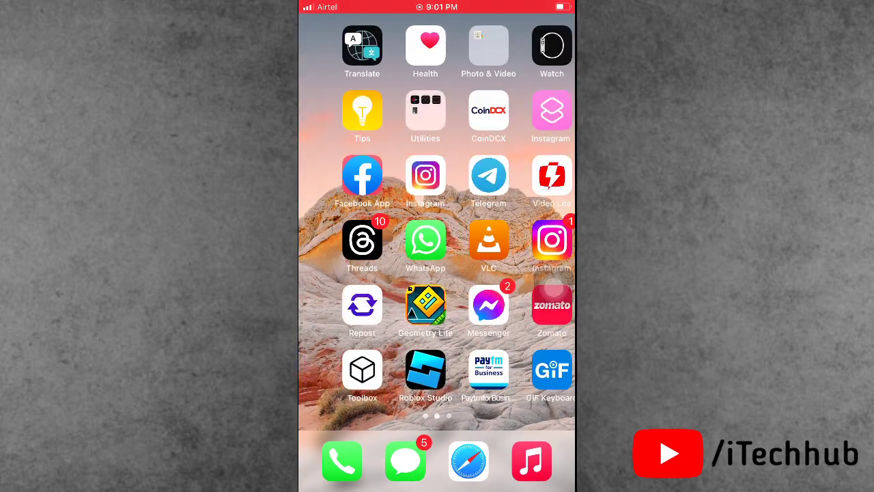